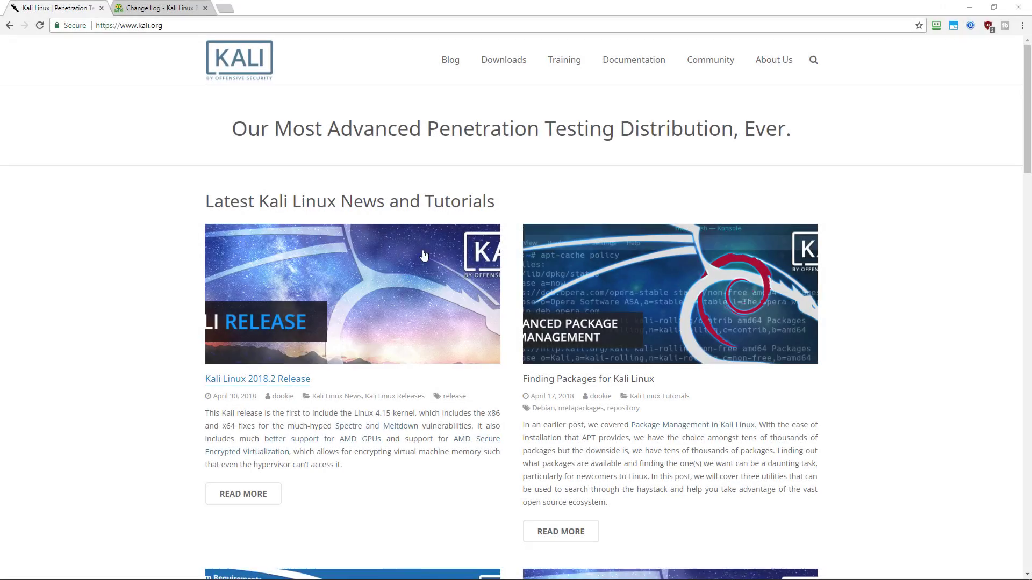
{"action": "mouse_move", "coordinate": [285, 383]}
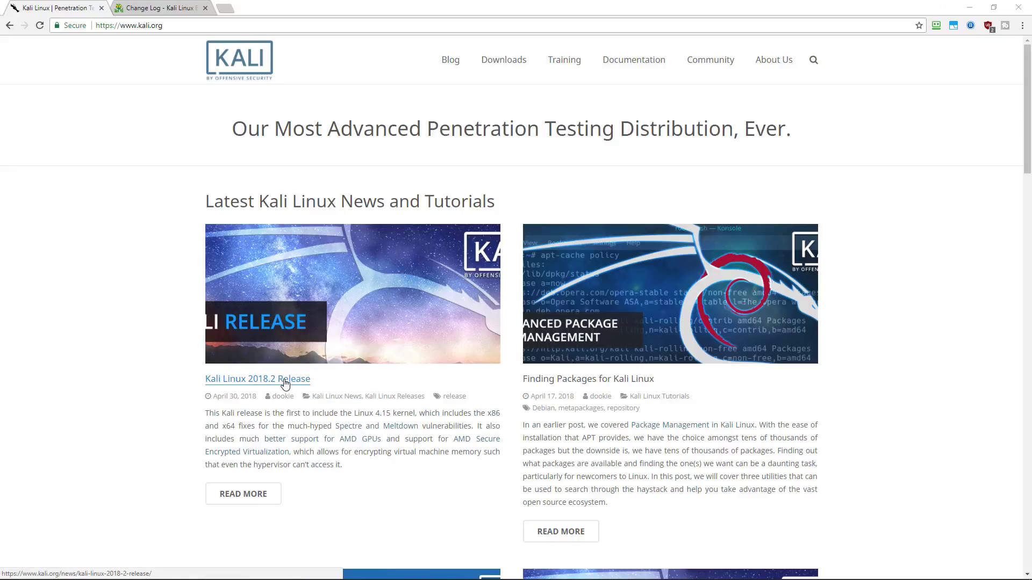
- Open the Kali Linux 2018.2 Release post from its headline
{"action": "left_click", "coordinate": [257, 378]}
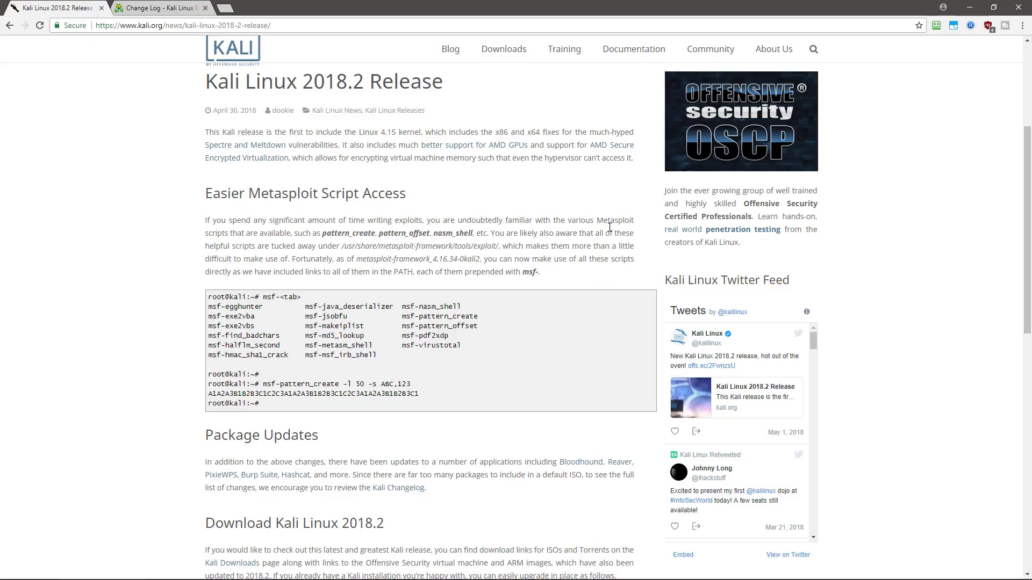
{"action": "mouse_move", "coordinate": [610, 231]}
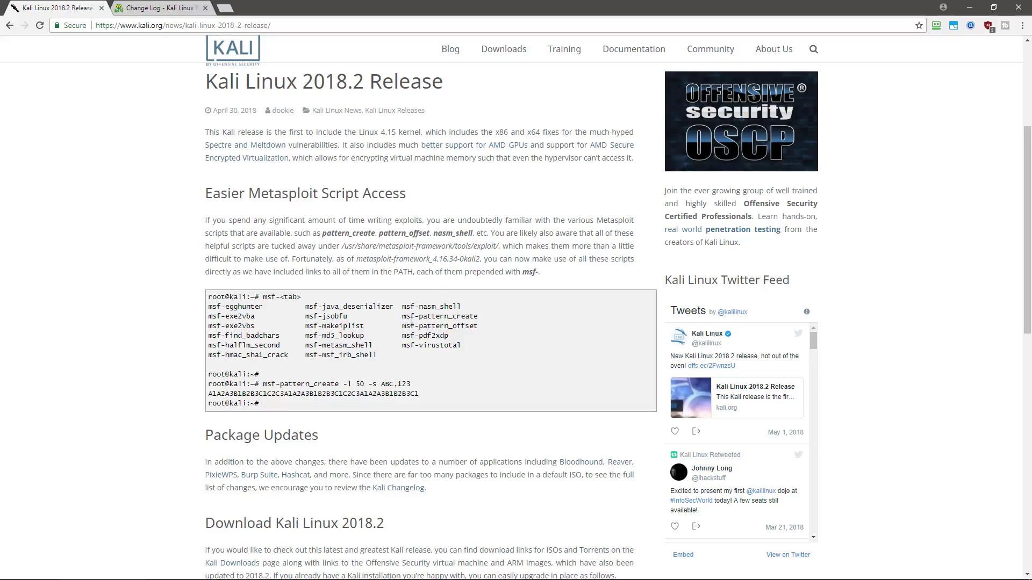
{"action": "left_click_drag", "start_coordinate": [208, 305], "coordinate": [464, 355]}
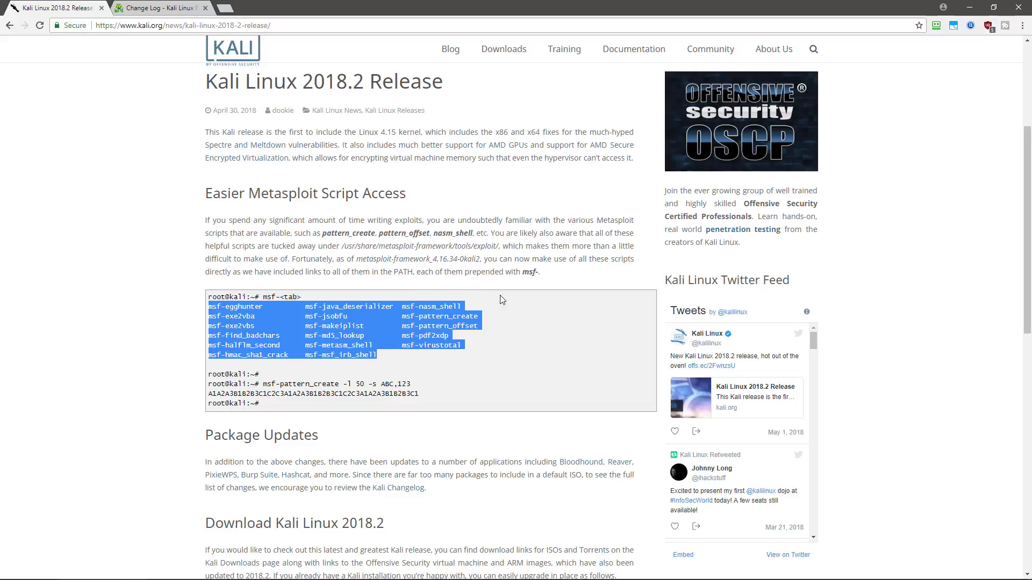
{"action": "mouse_move", "coordinate": [413, 285]}
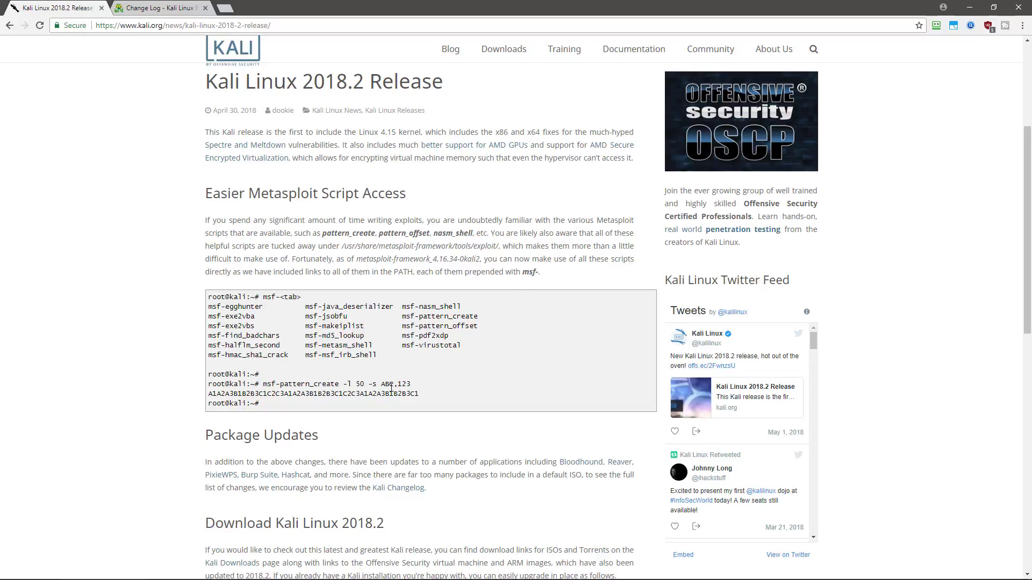
{"action": "mouse_move", "coordinate": [297, 345]}
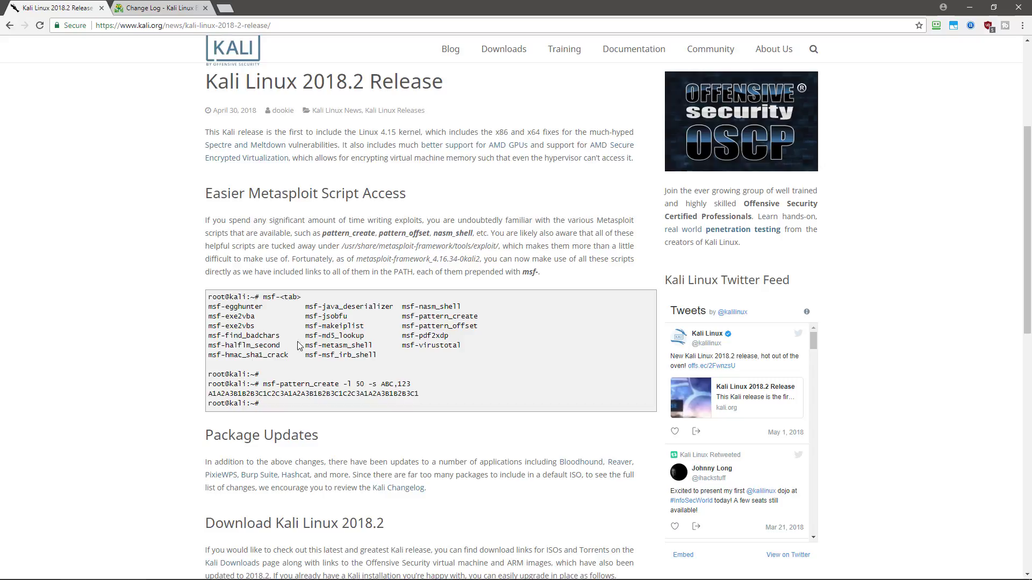
{"action": "mouse_move", "coordinate": [481, 354]}
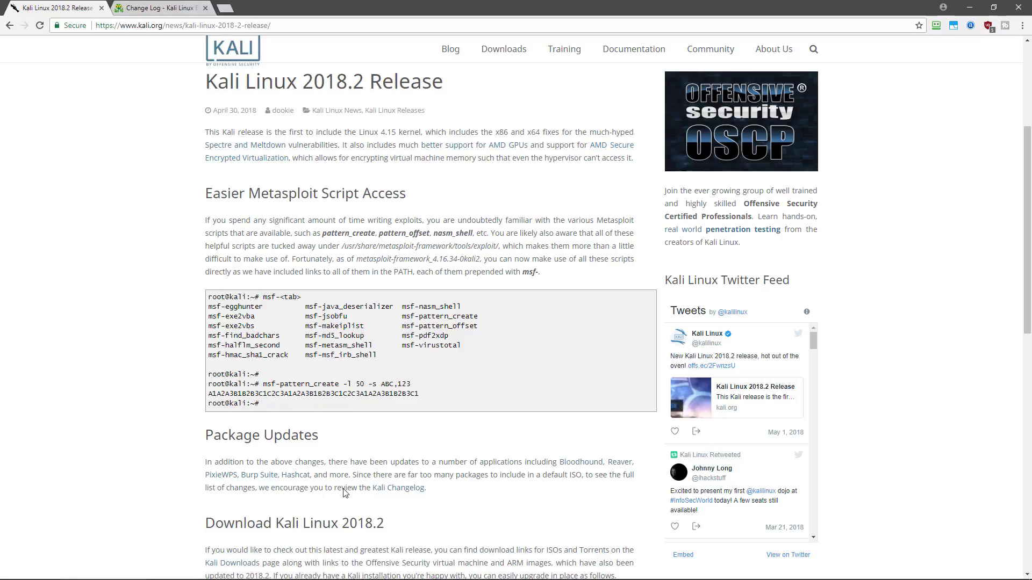
{"action": "mouse_move", "coordinate": [546, 472]}
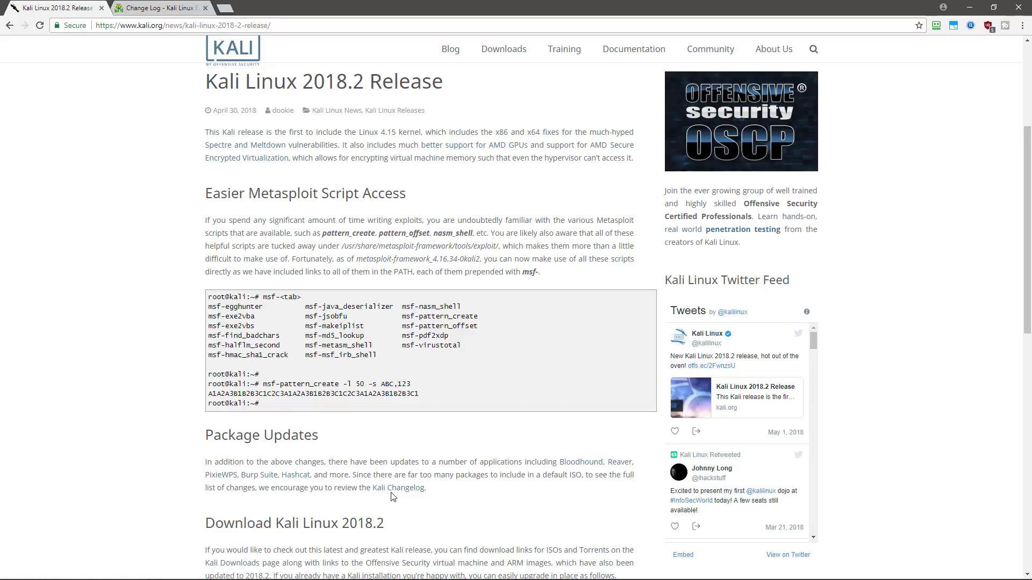
- Open the Kali Changelog and scroll through the 2018.2 resolved issues
{"action": "left_click", "coordinate": [158, 7]}
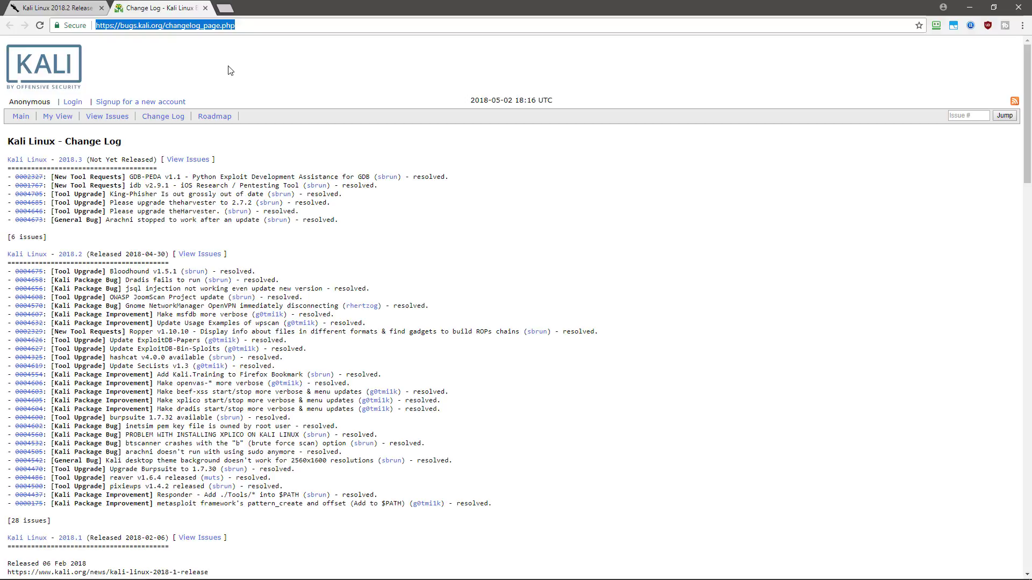
{"action": "scroll", "scroll_direction": "down", "scroll_amount": 3}
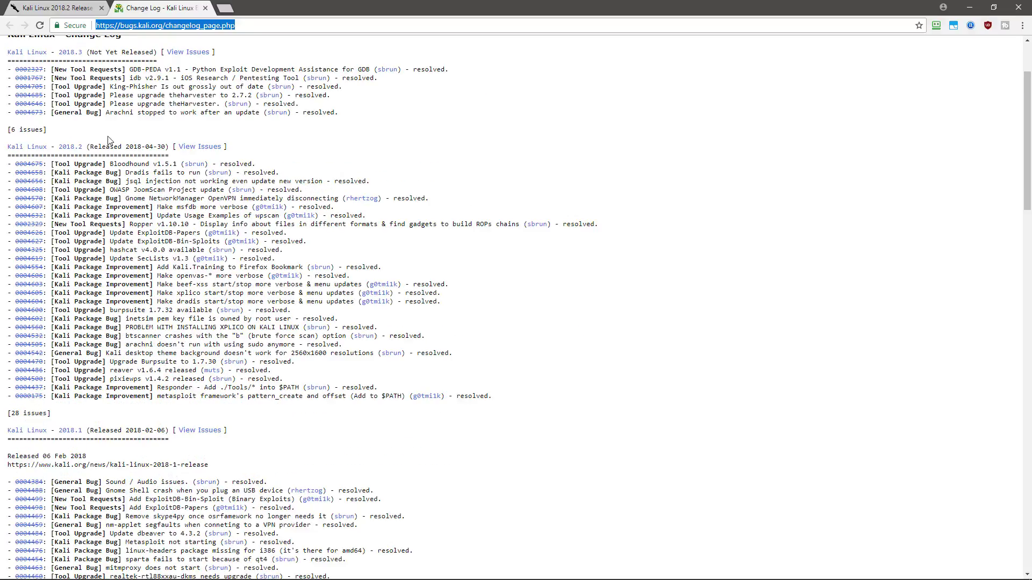
{"action": "mouse_move", "coordinate": [135, 144]}
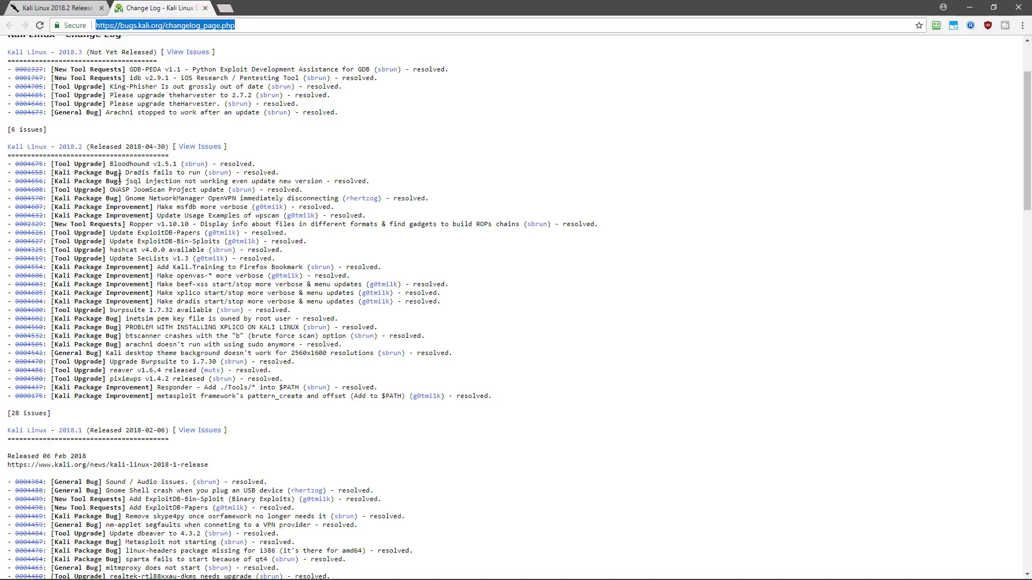
{"action": "mouse_move", "coordinate": [193, 235]}
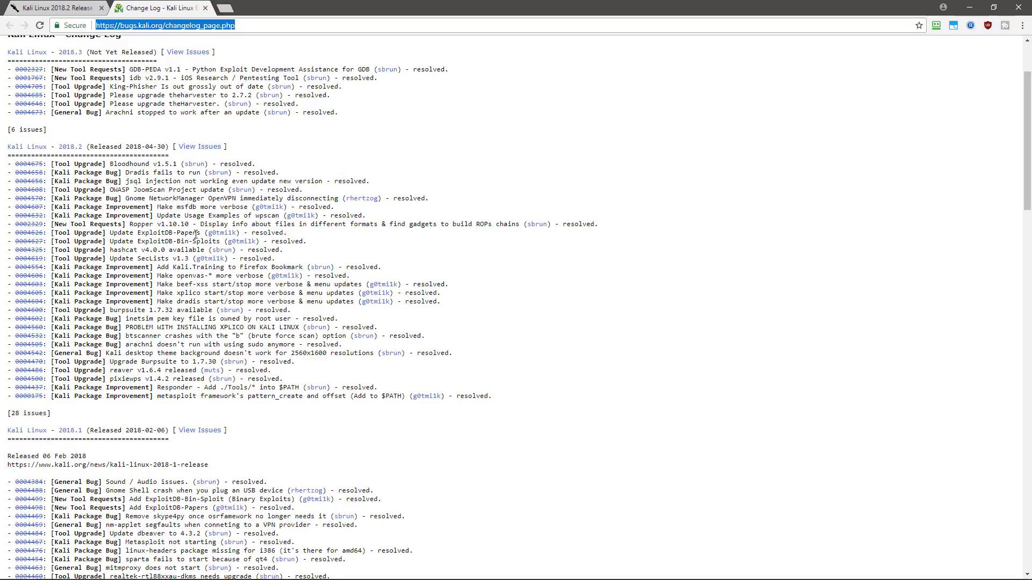
{"action": "mouse_move", "coordinate": [111, 354]}
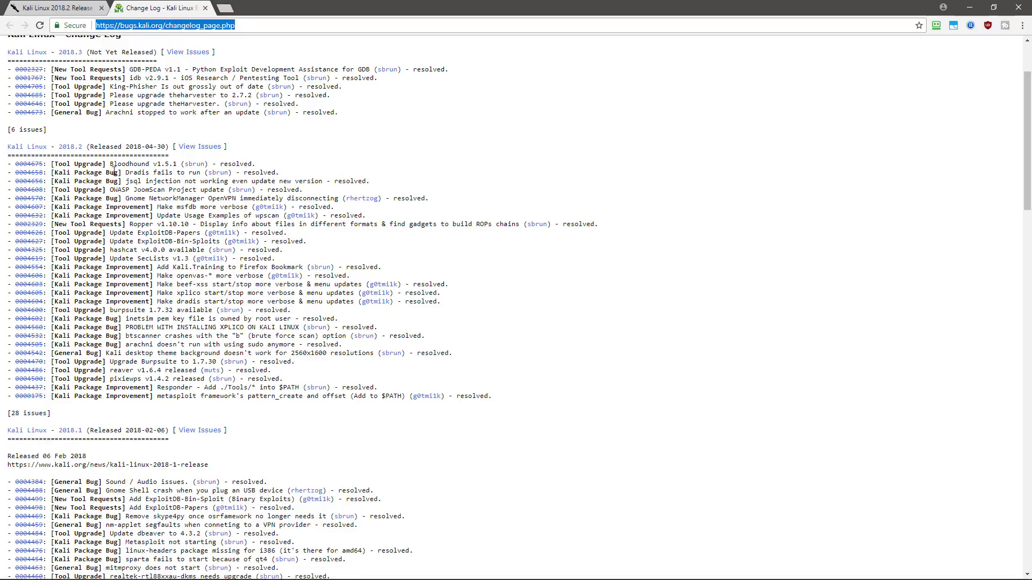
{"action": "mouse_move", "coordinate": [200, 186]}
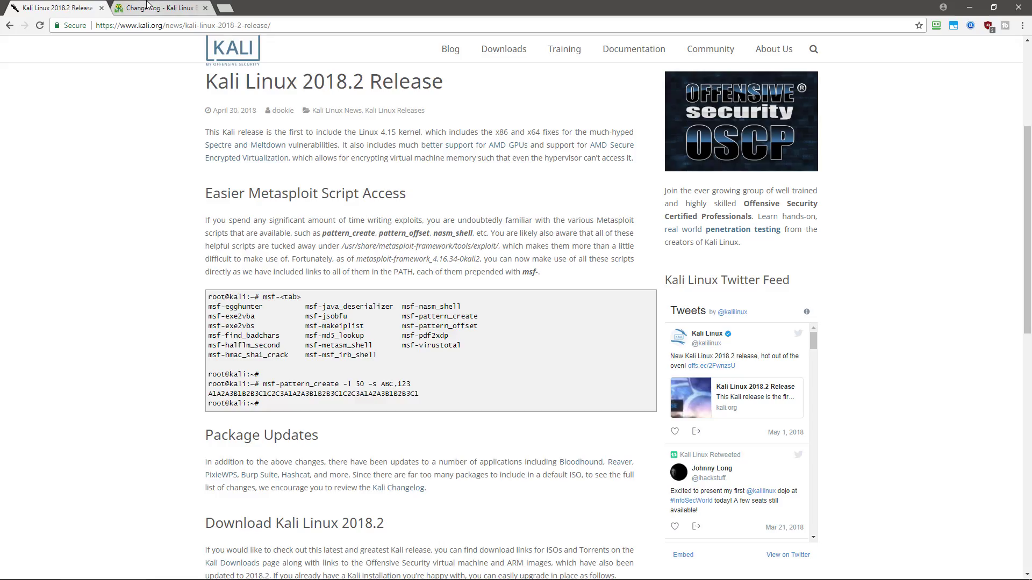
- Scroll further down the 2018.2 release content before returning to the release tab
{"action": "scroll", "scroll_direction": "down", "scroll_amount": 3}
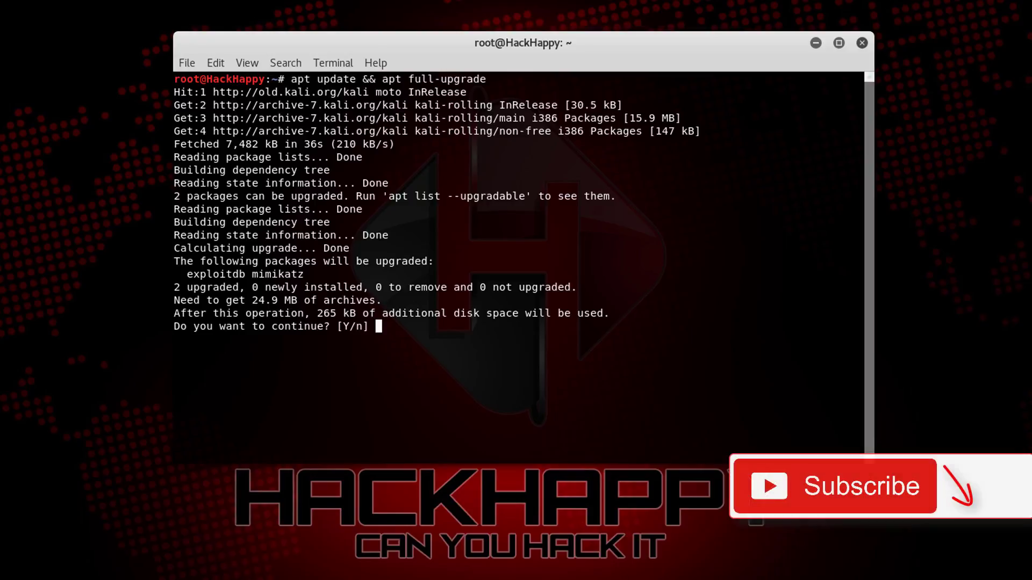
- Answer 'y' at the apt full-upgrade continue prompt to start upgrading exploitdb and mimikatz
{"action": "type", "text": "y"}
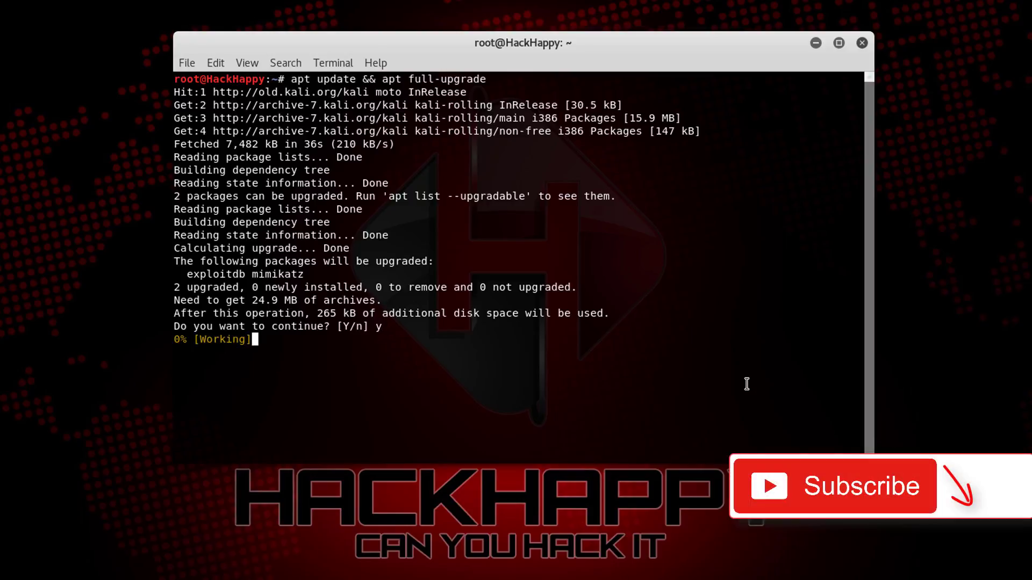